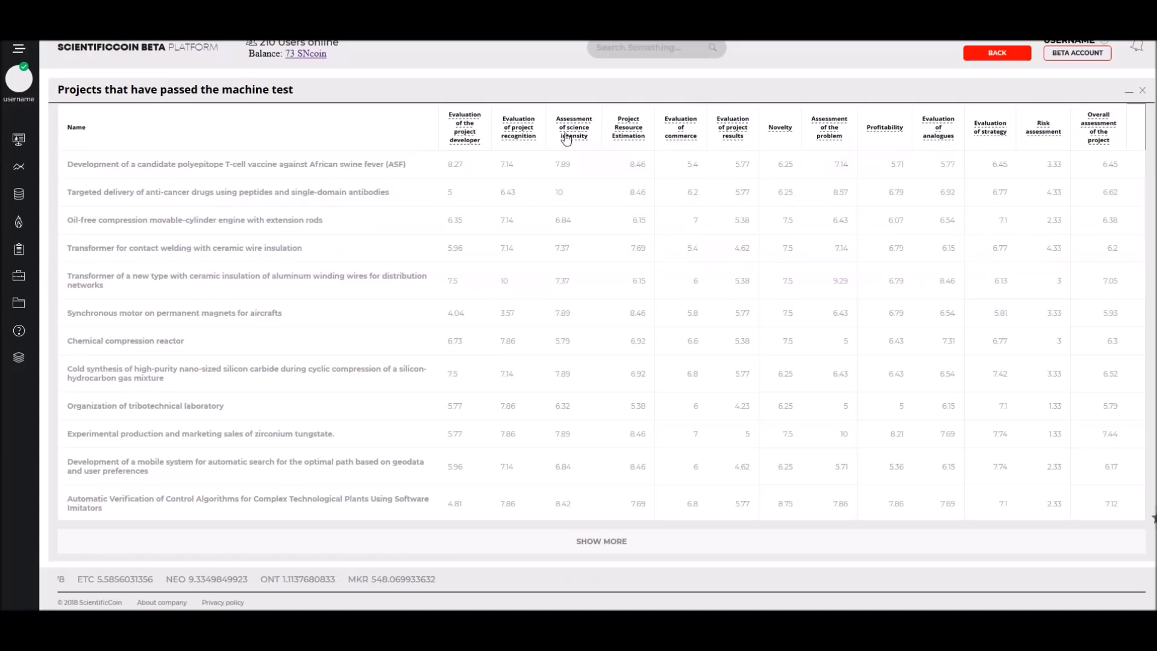
pyautogui.moveTo(295, 373)
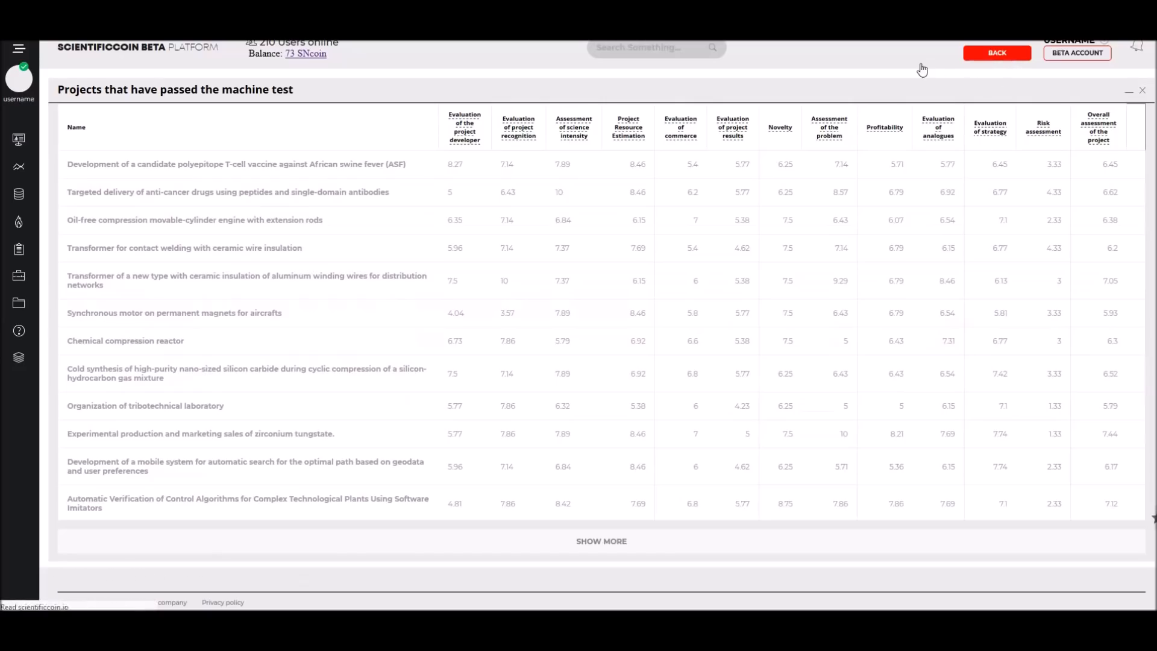
# - Return from the projects table to the Bonus welcome page, then head toward the Mining page
pyautogui.click(997, 52)
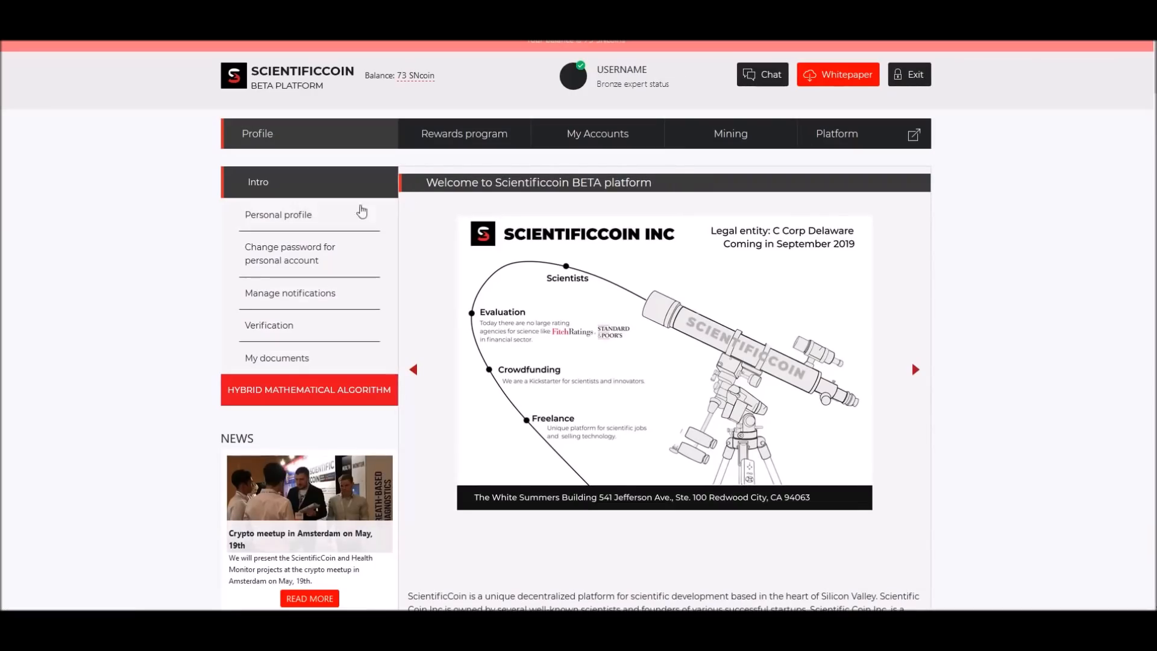
pyautogui.moveTo(157, 207)
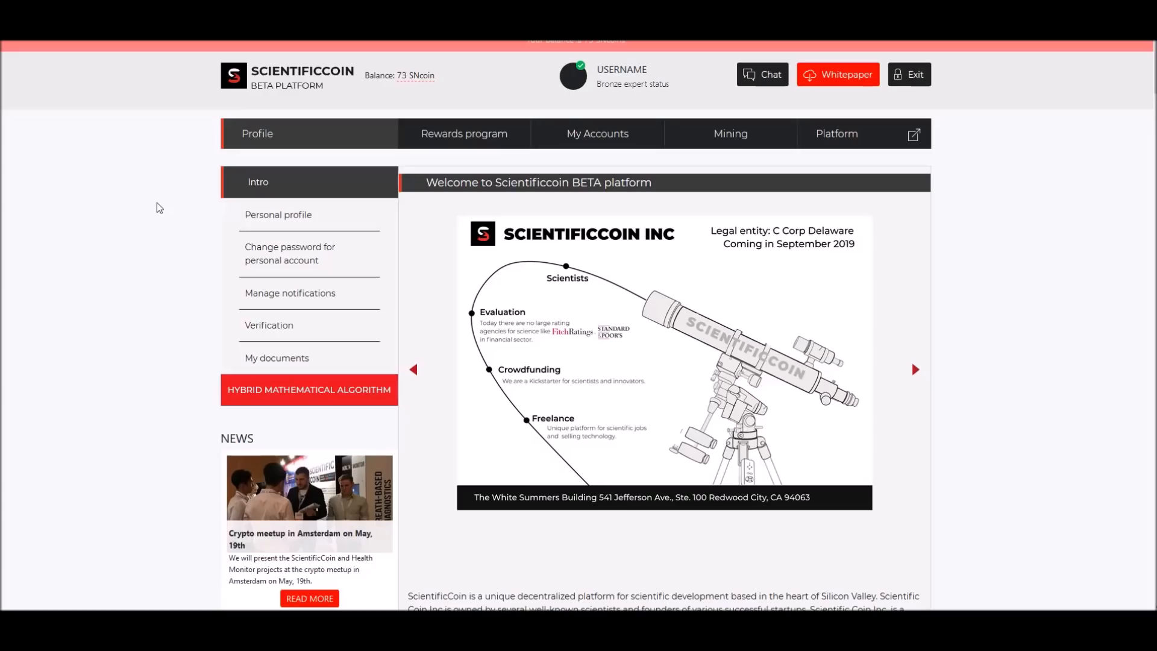
pyautogui.moveTo(724, 182)
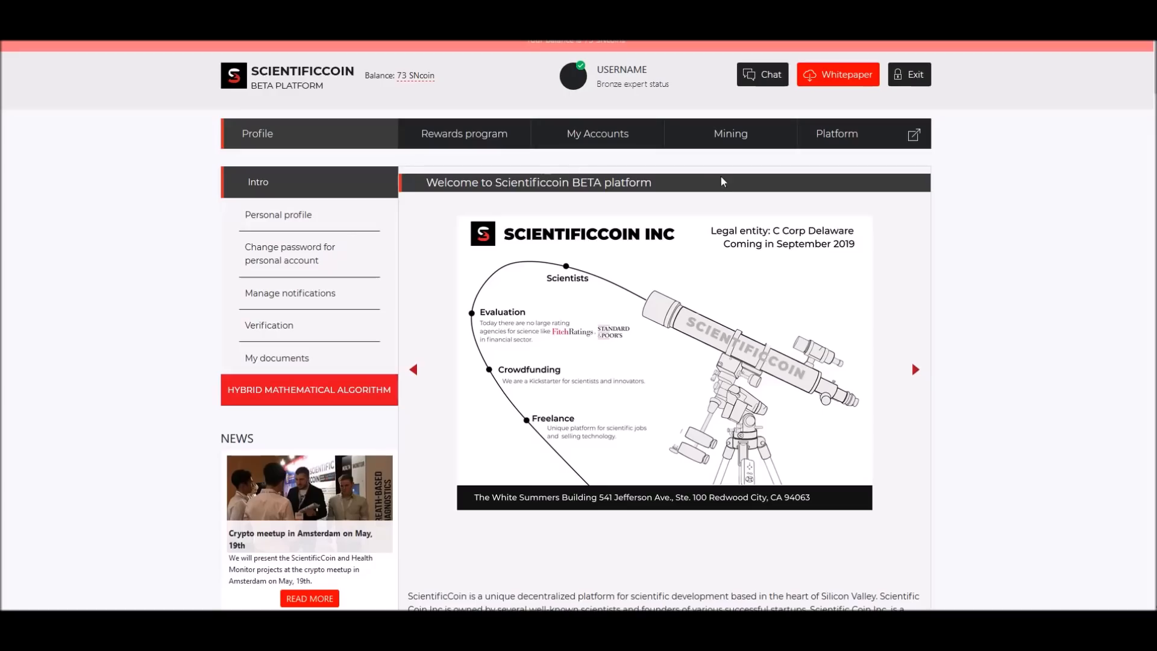
pyautogui.moveTo(341, 115)
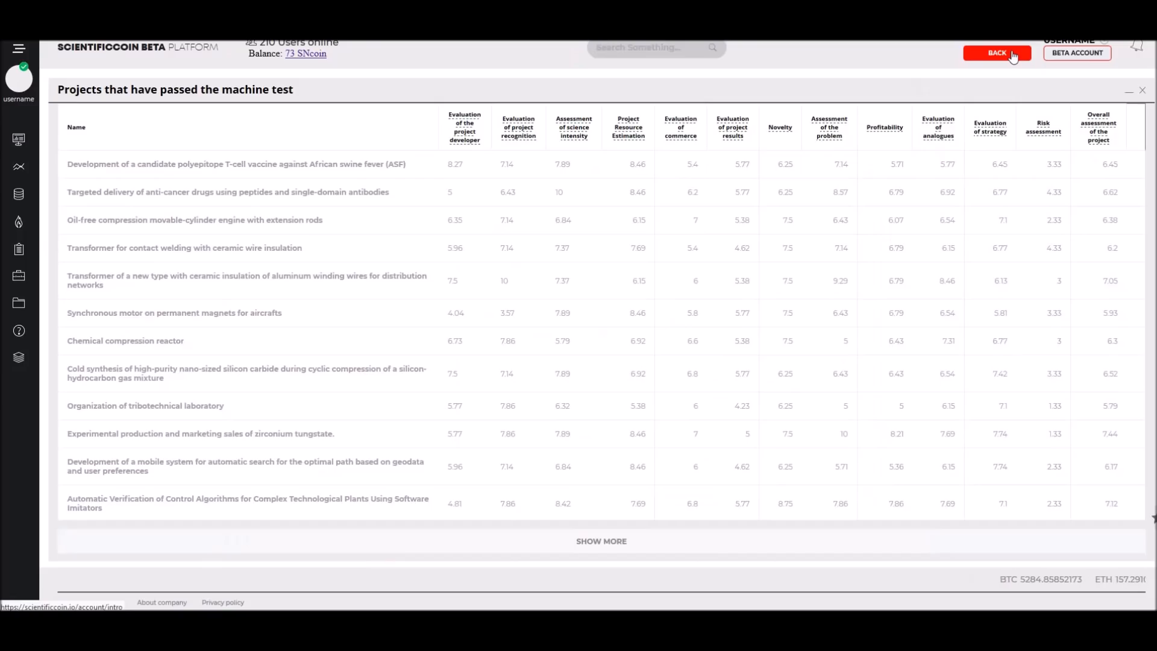
pyautogui.click(998, 53)
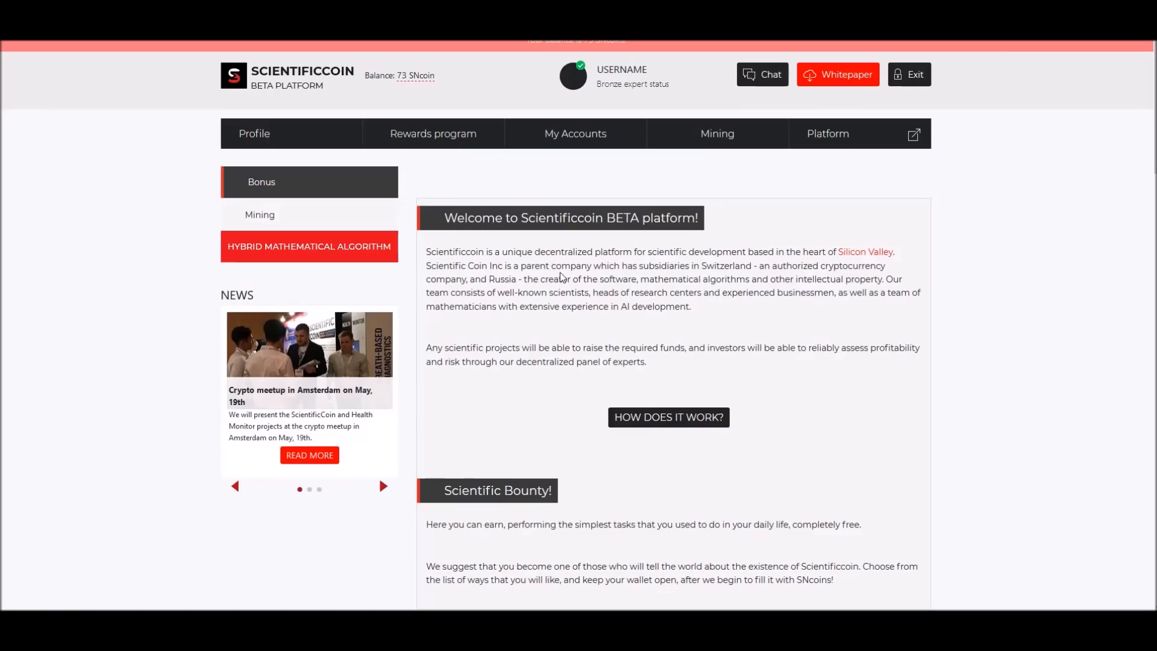
pyautogui.moveTo(318, 235)
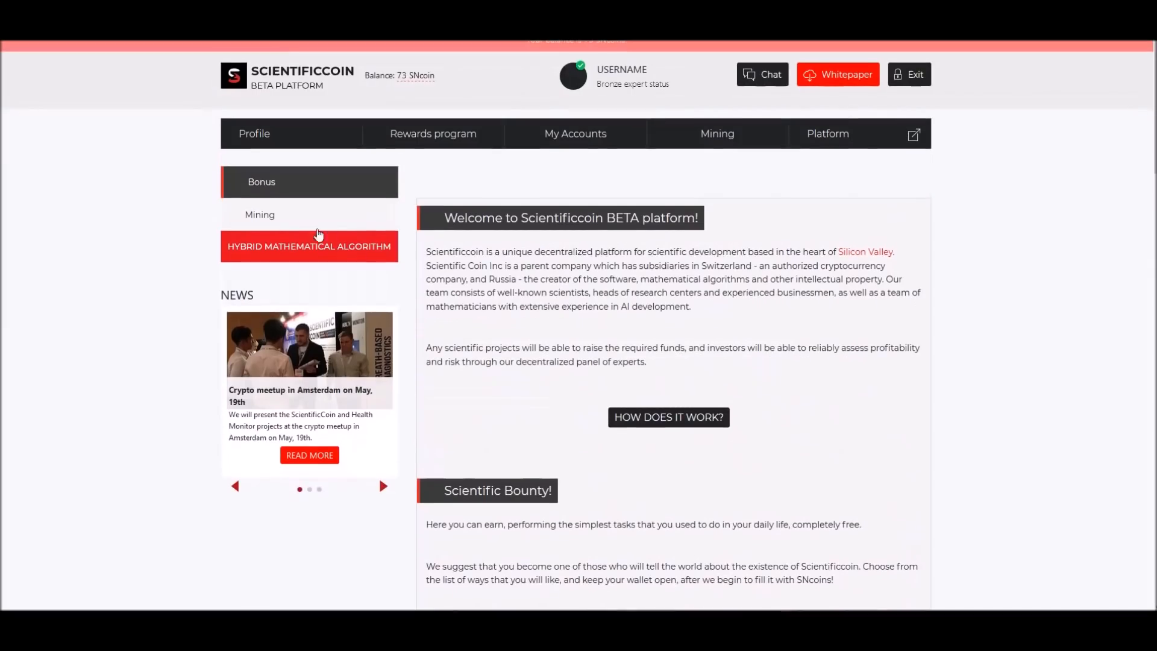
pyautogui.click(259, 215)
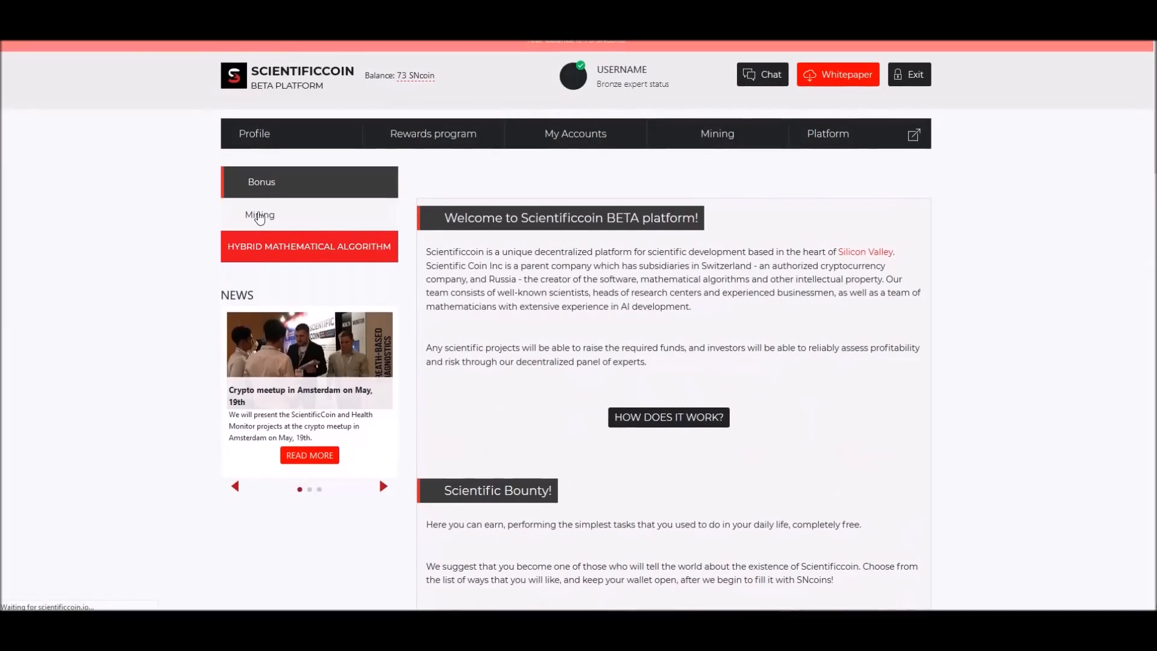
# - View the Mining page's proof-of-research explanation and follow its link to the BOINC website
pyautogui.click(259, 214)
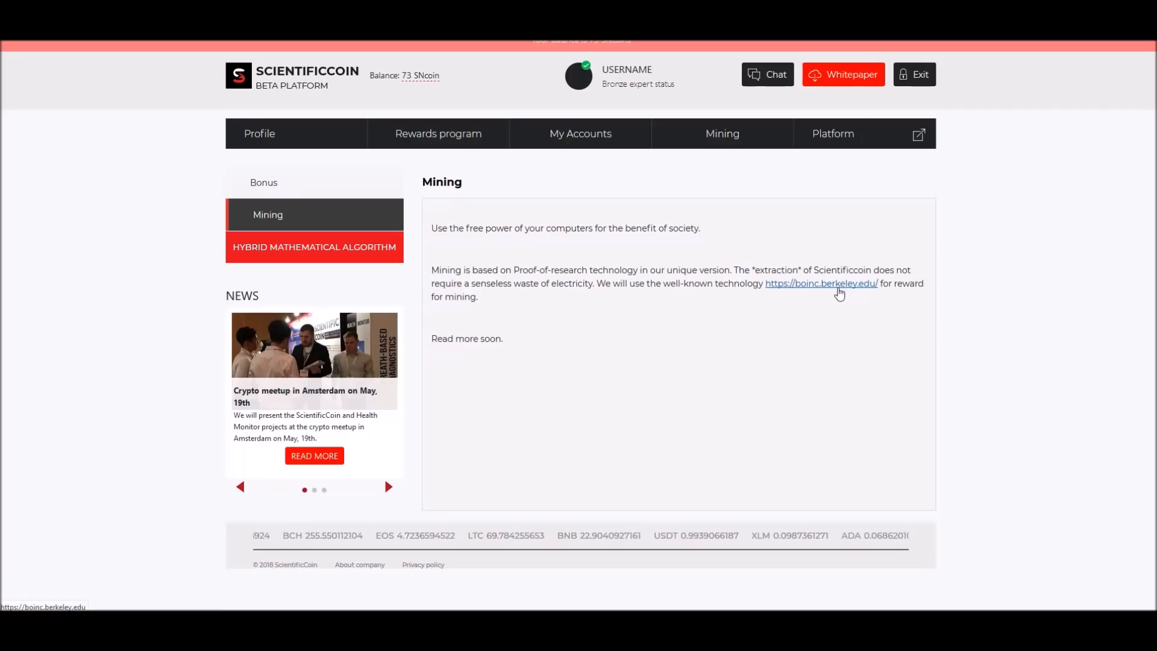
pyautogui.click(821, 283)
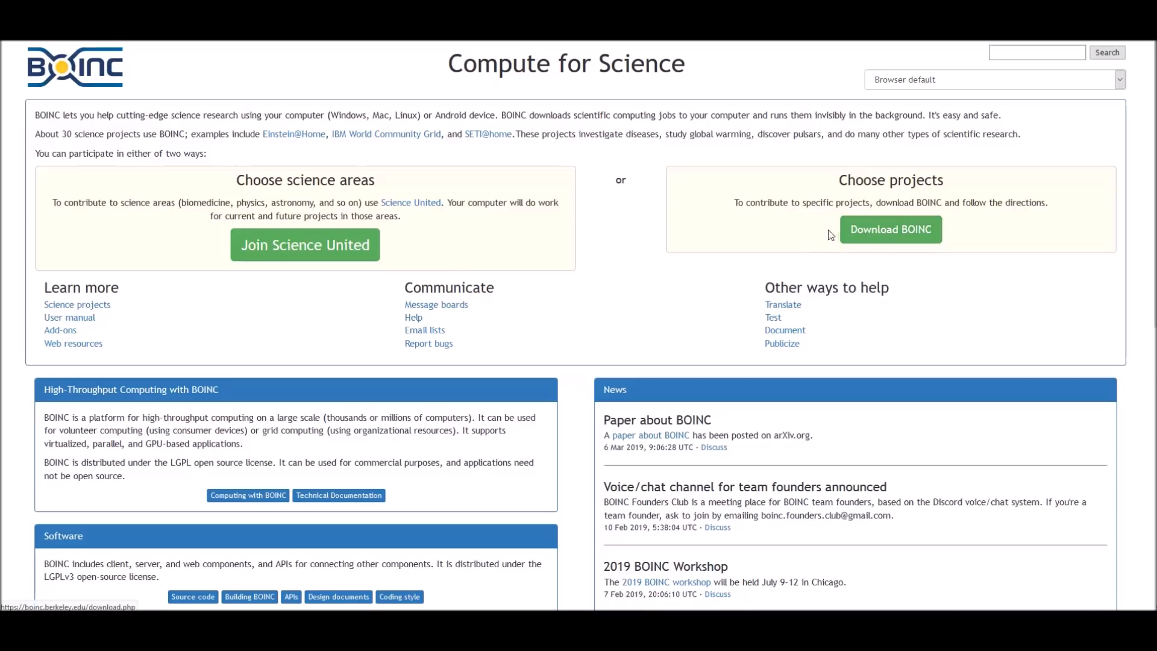
pyautogui.moveTo(675, 241)
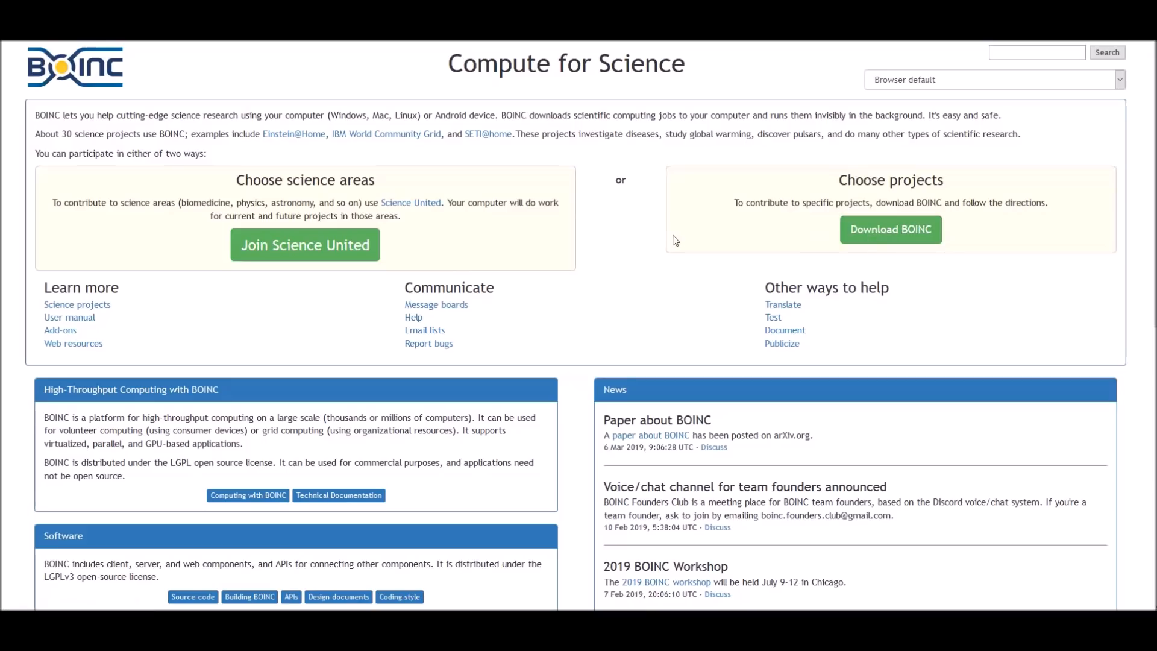
pyautogui.moveTo(869, 472)
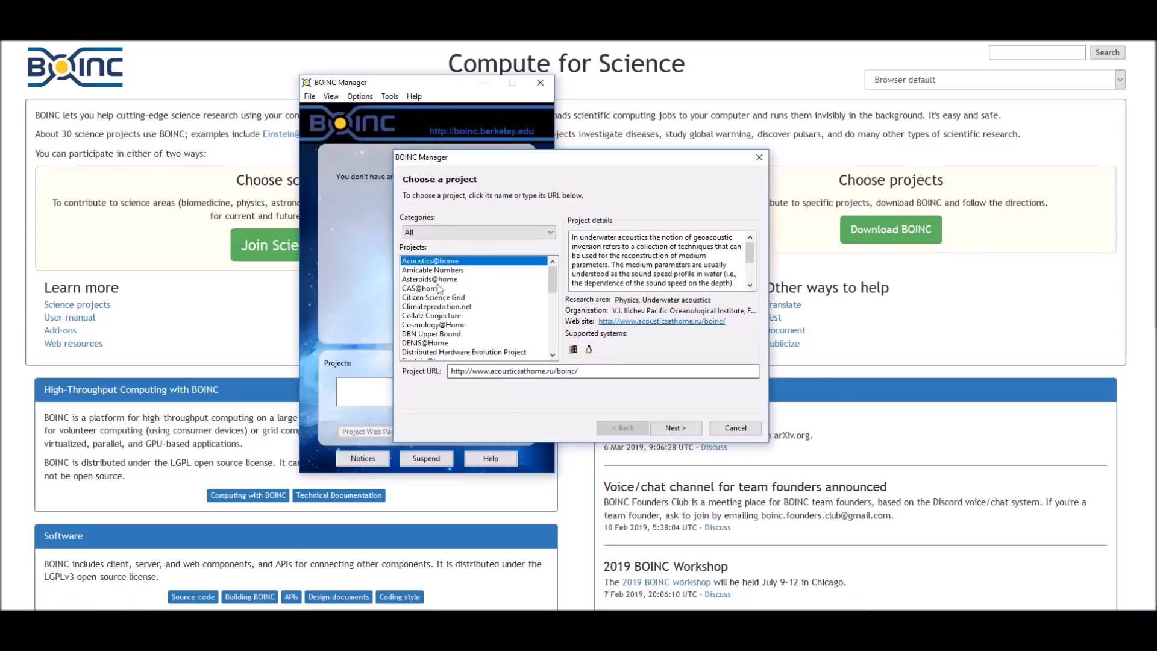
# - Select Einstein@home in the Projects list to show its astrophysics details and URL
pyautogui.scroll(-3)
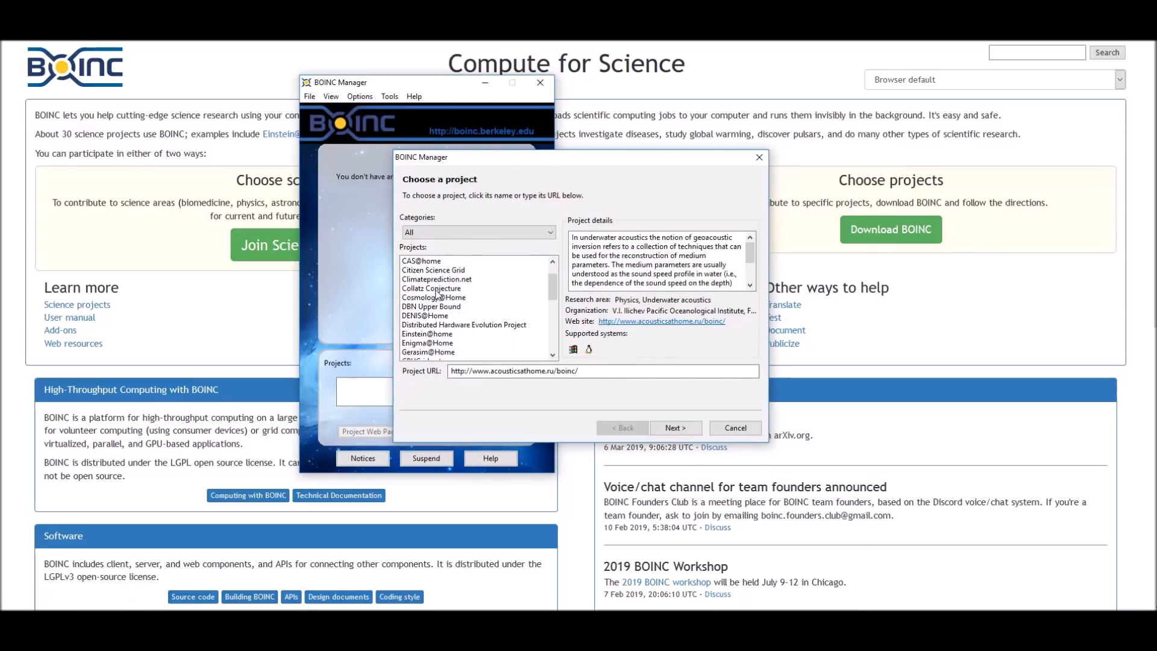
pyautogui.scroll(-3)
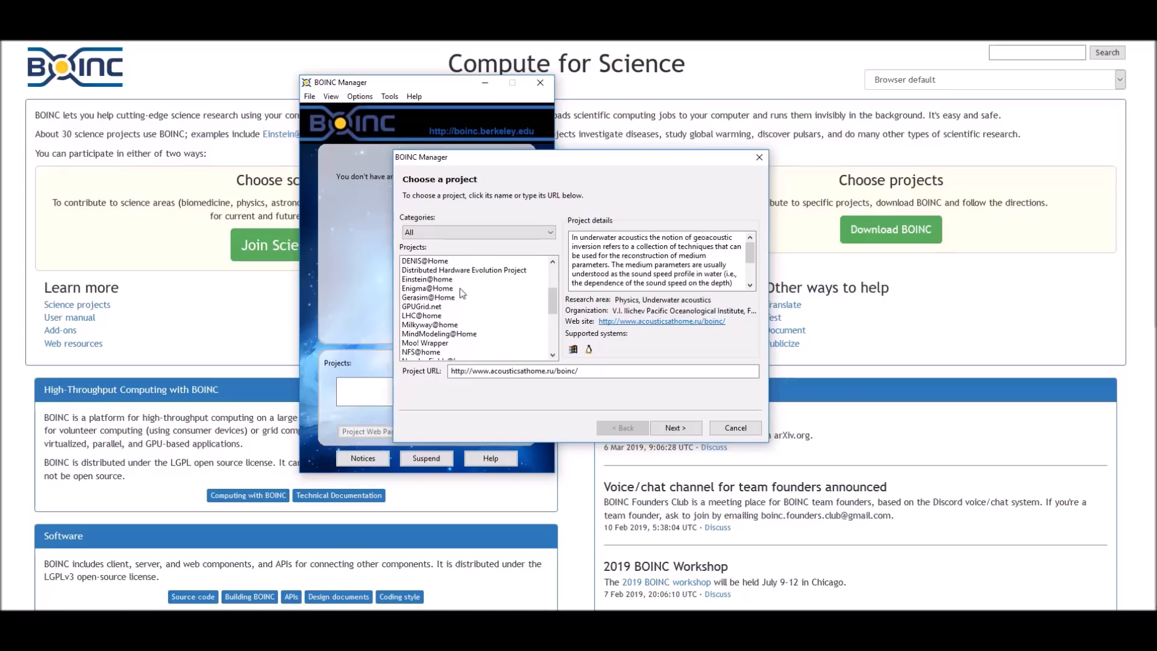
pyautogui.moveTo(434, 286)
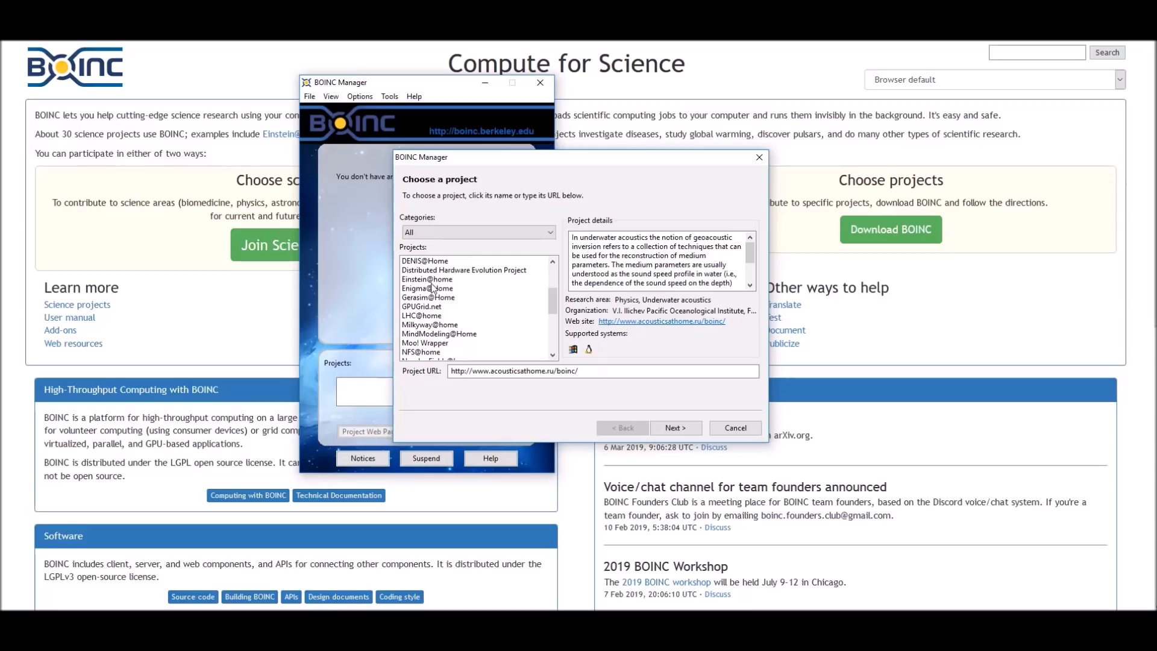
pyautogui.moveTo(418, 286)
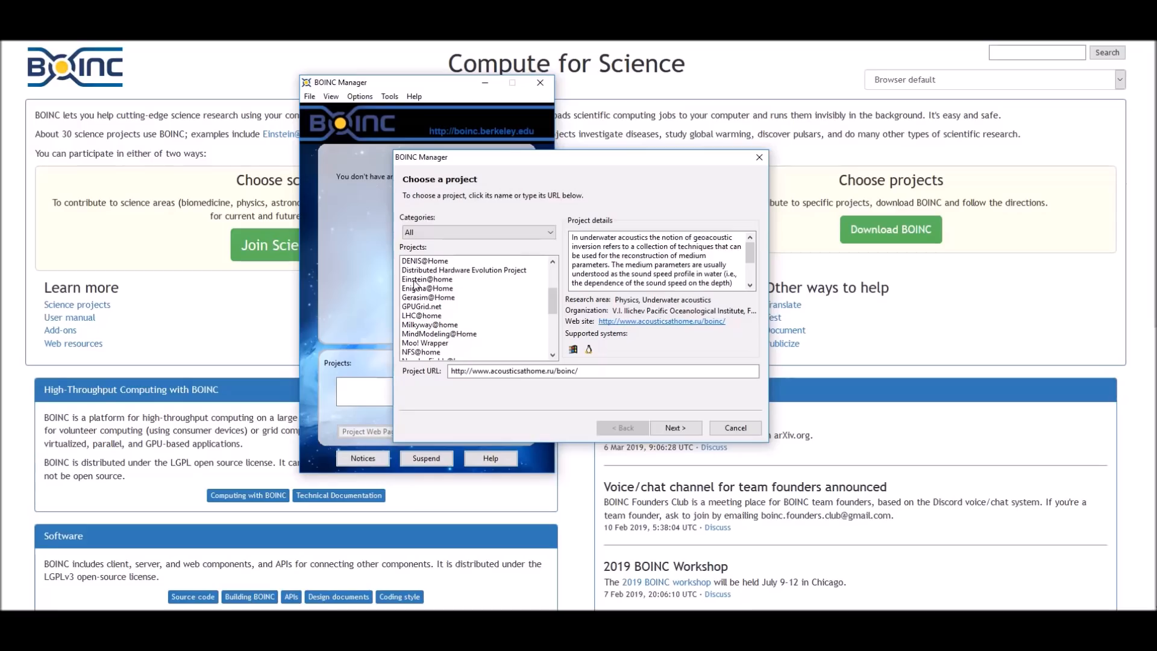
pyautogui.click(428, 279)
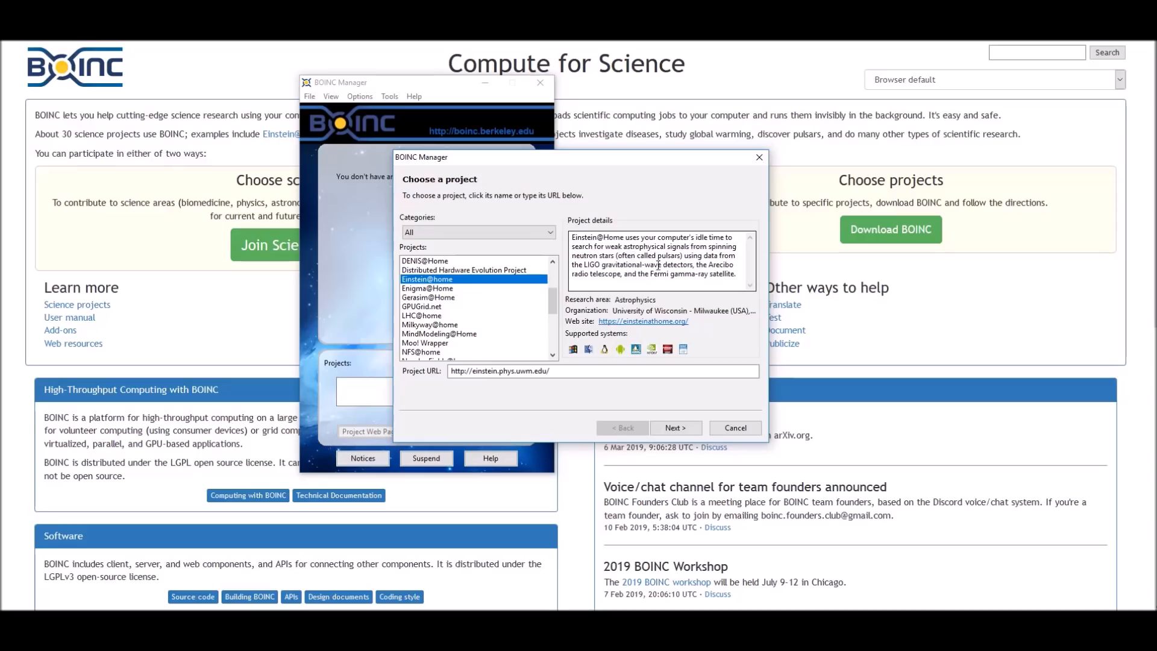
pyautogui.scroll(-3)
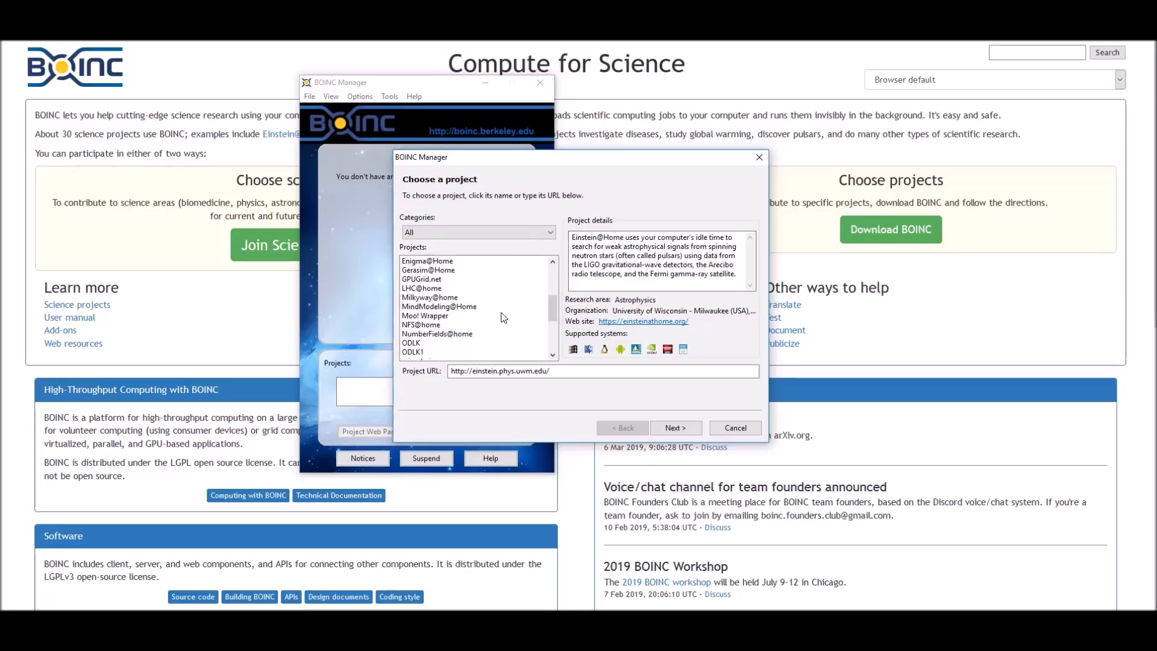
pyautogui.scroll(-3)
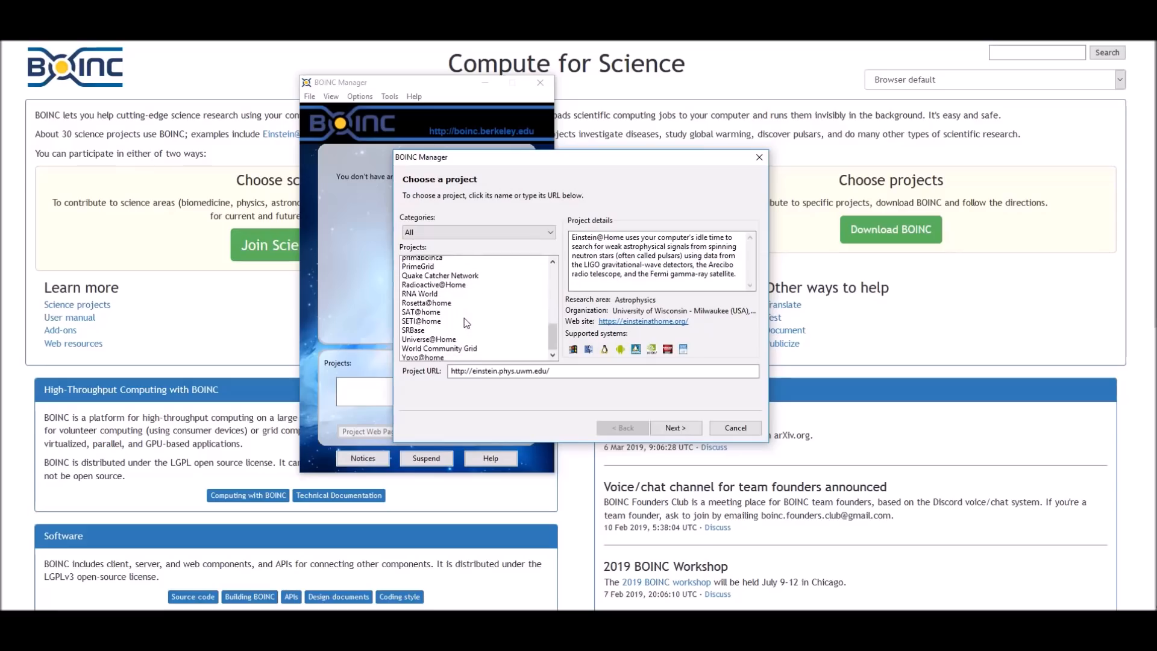
# - Select SETI@home to show its astrobiology details and project URL
pyautogui.click(421, 315)
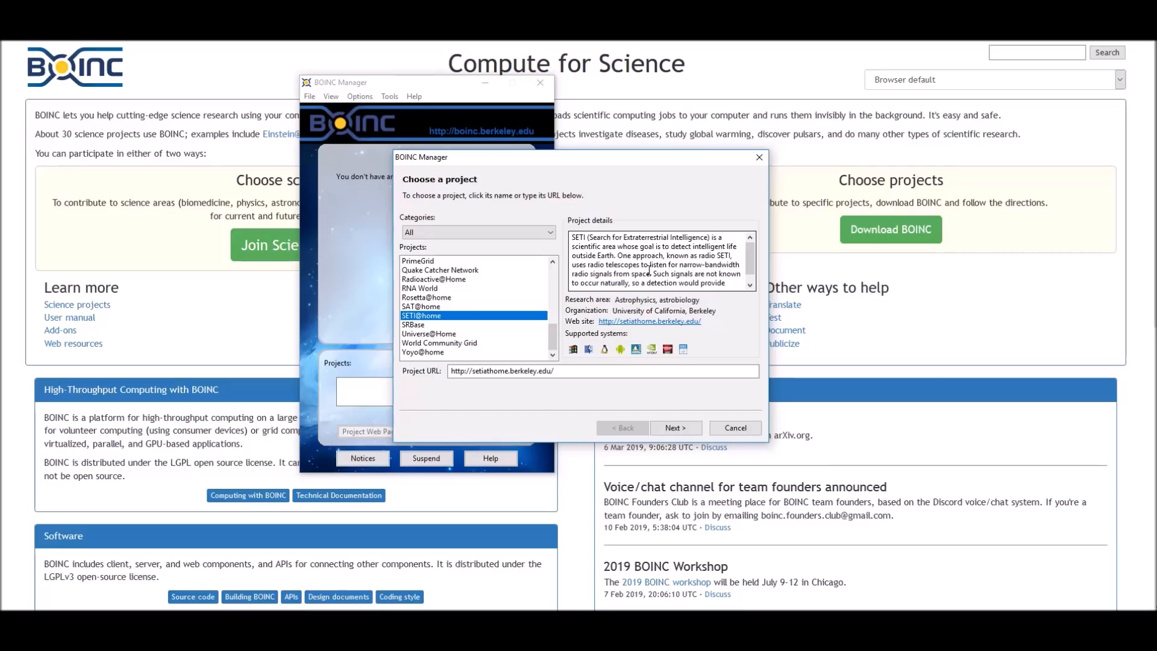
pyautogui.moveTo(508, 302)
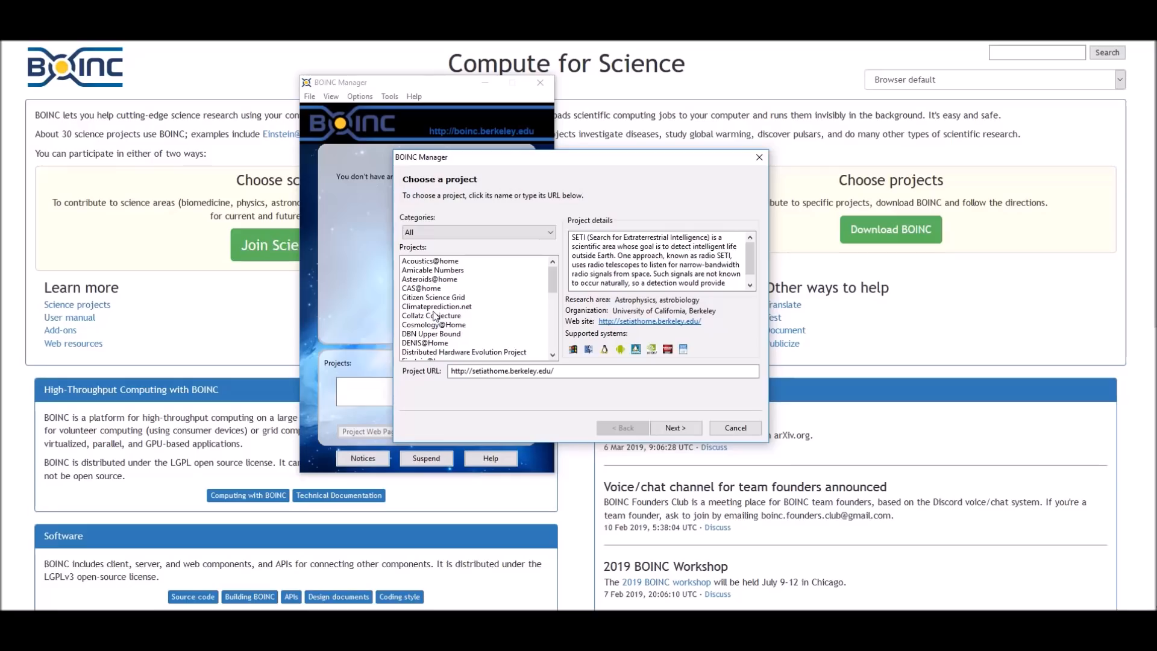
pyautogui.moveTo(486, 267)
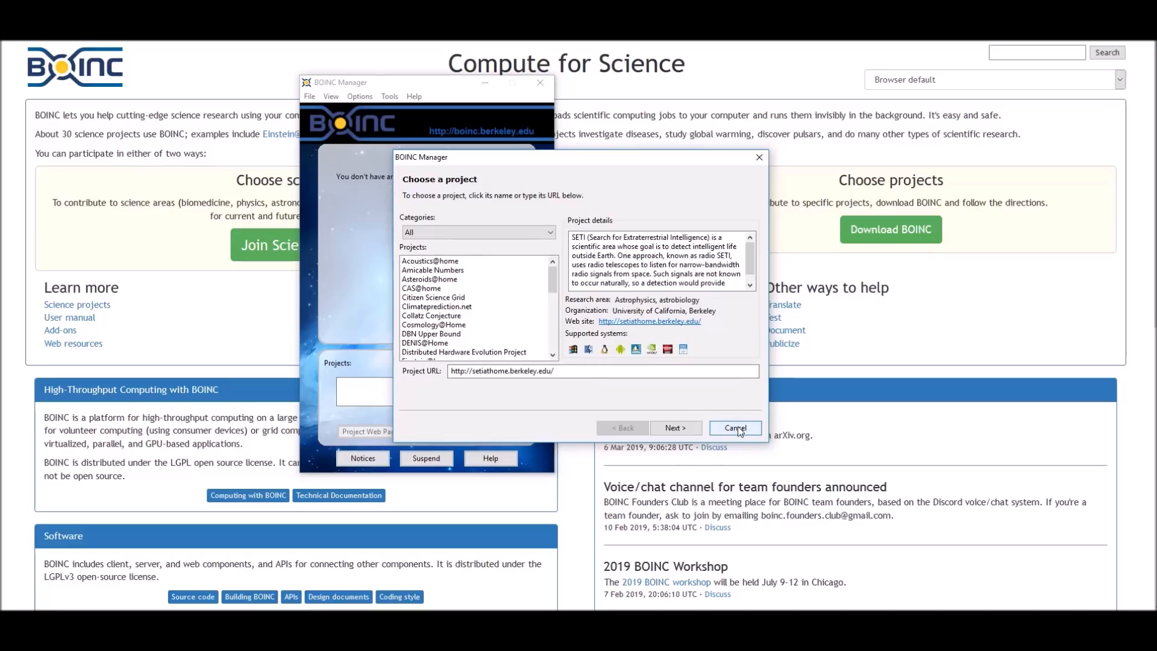
# - Cancel the add-project wizard and confirm, leaving no projects added
pyautogui.click(735, 428)
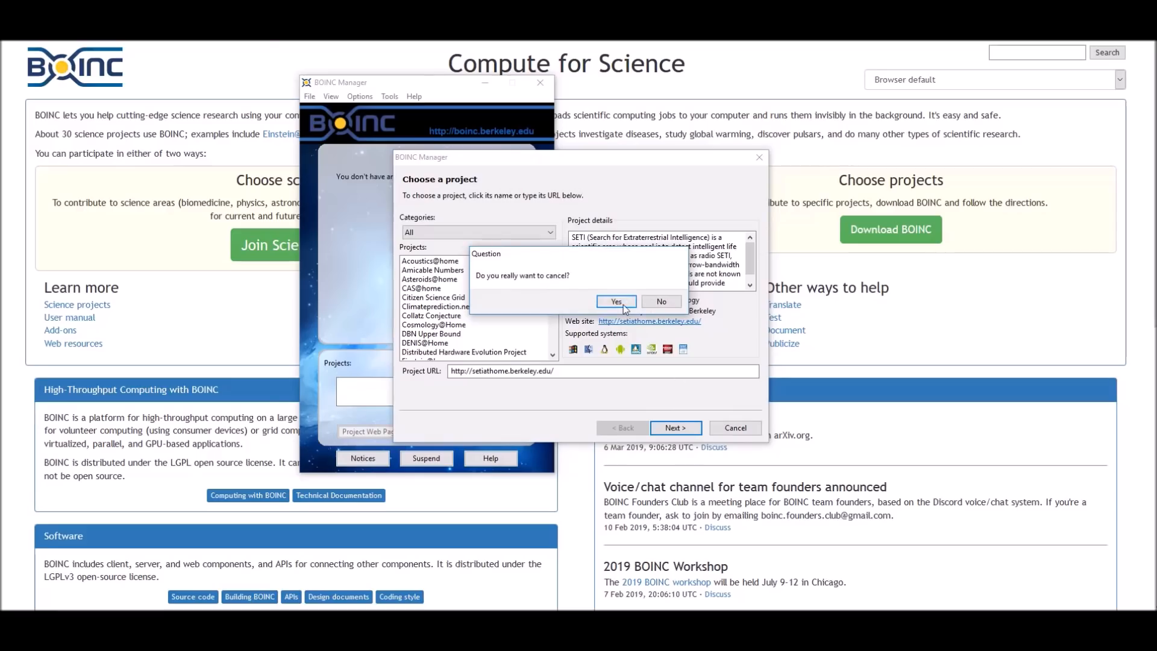
pyautogui.click(616, 302)
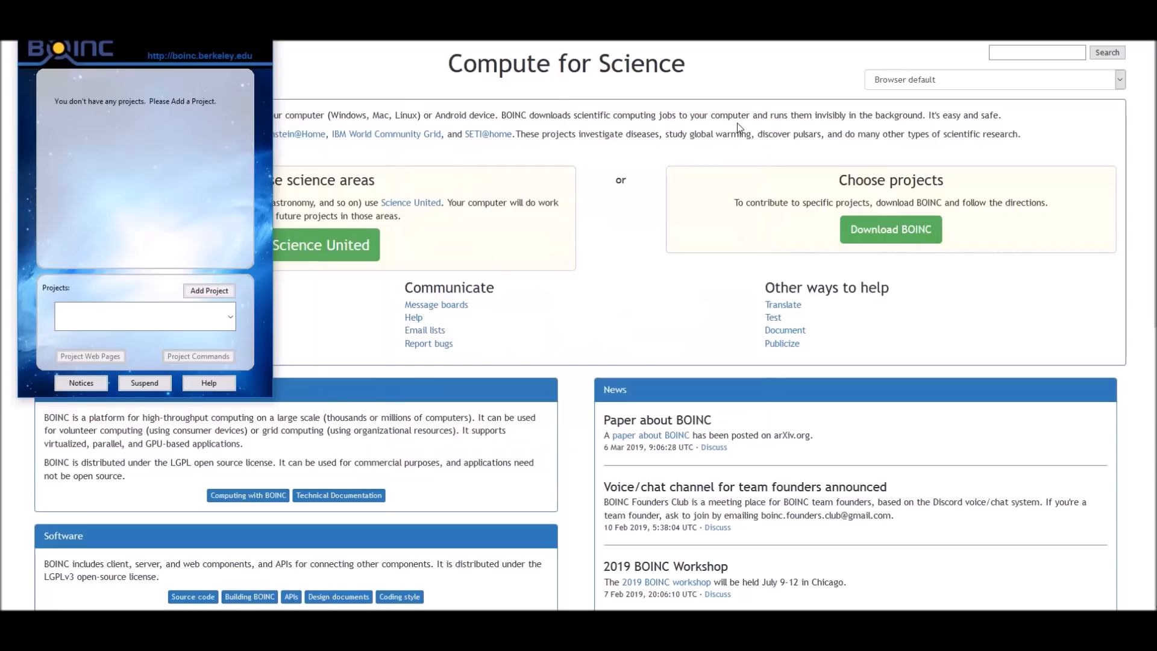
pyautogui.moveTo(648, 253)
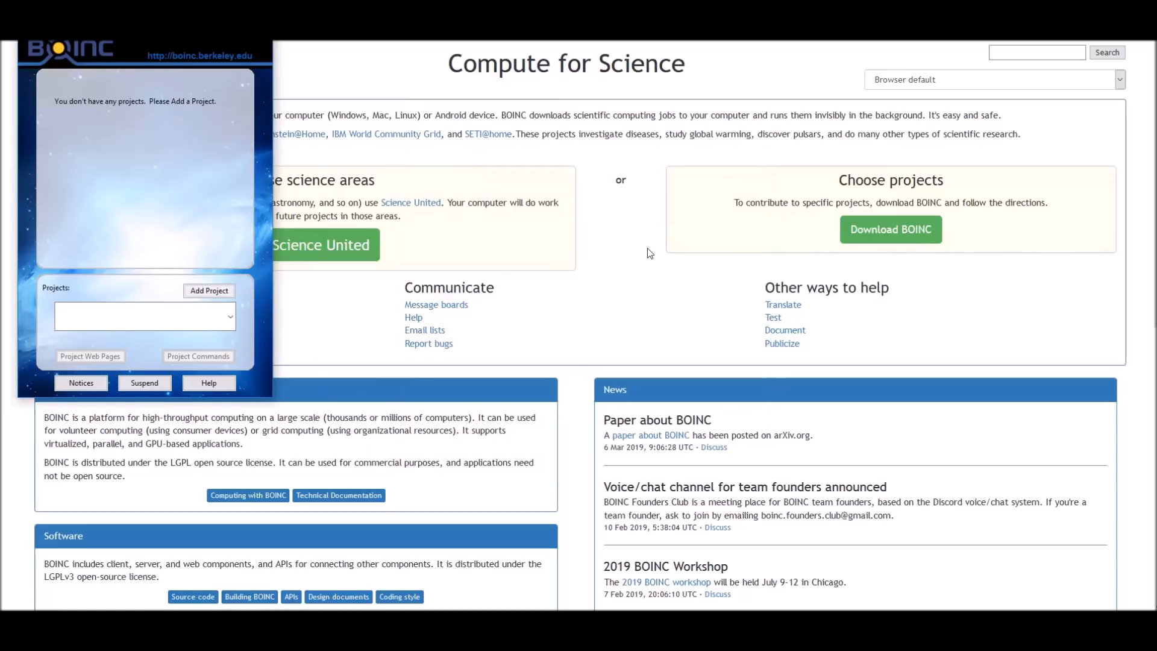